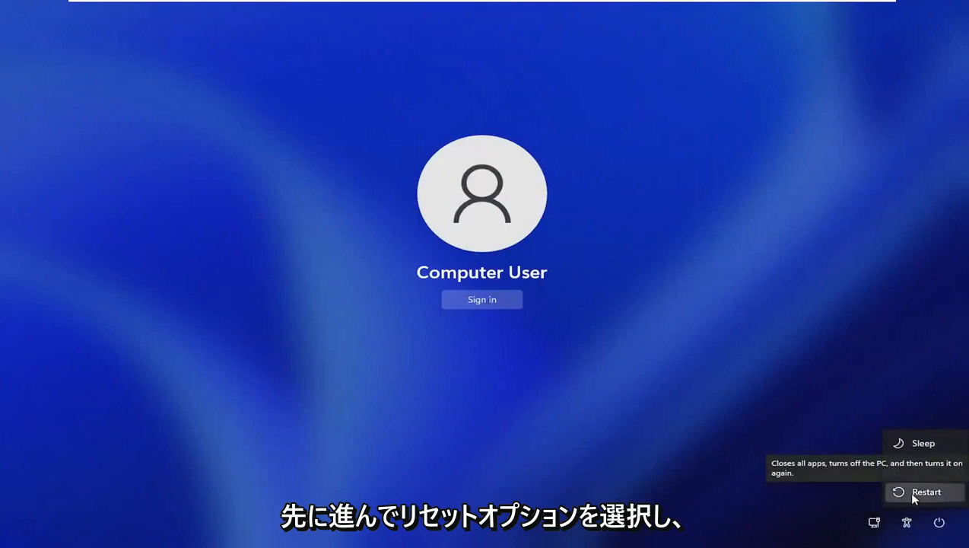
Restart the PC from the Windows 11 sign-in screen's power options
{"action": "left_click", "coordinate": [919, 492]}
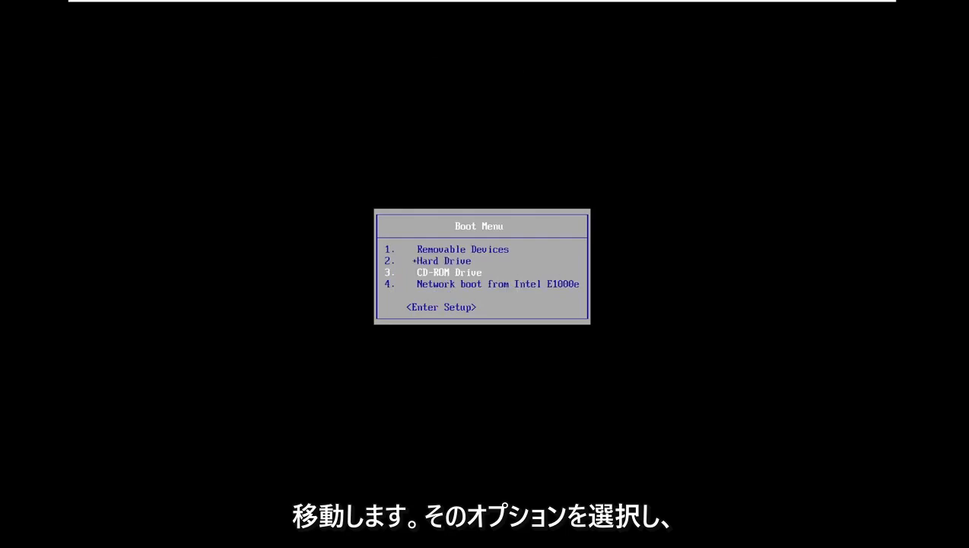
Boot from the CD-ROM drive and confirm starting from the installation disc
{"action": "key", "text": "Enter"}
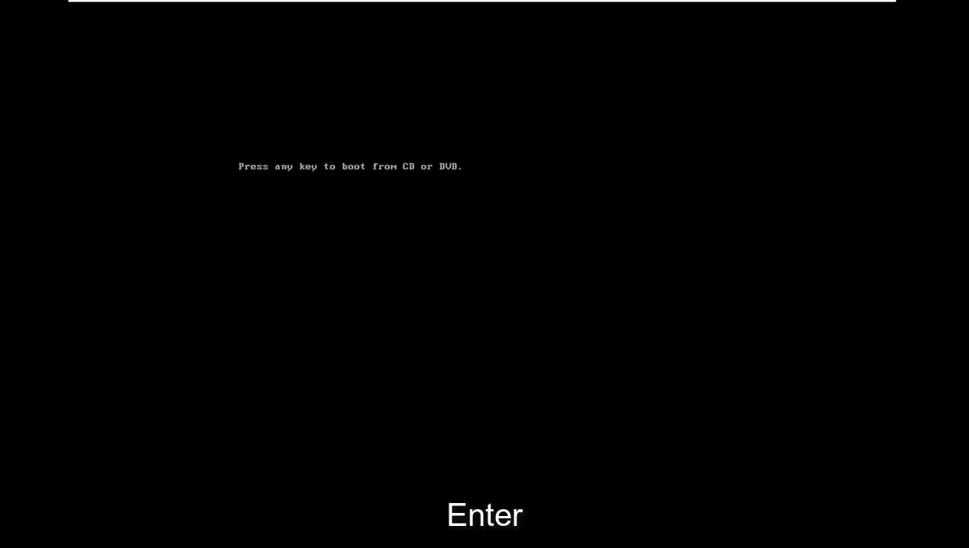
{"action": "key", "text": "enter"}
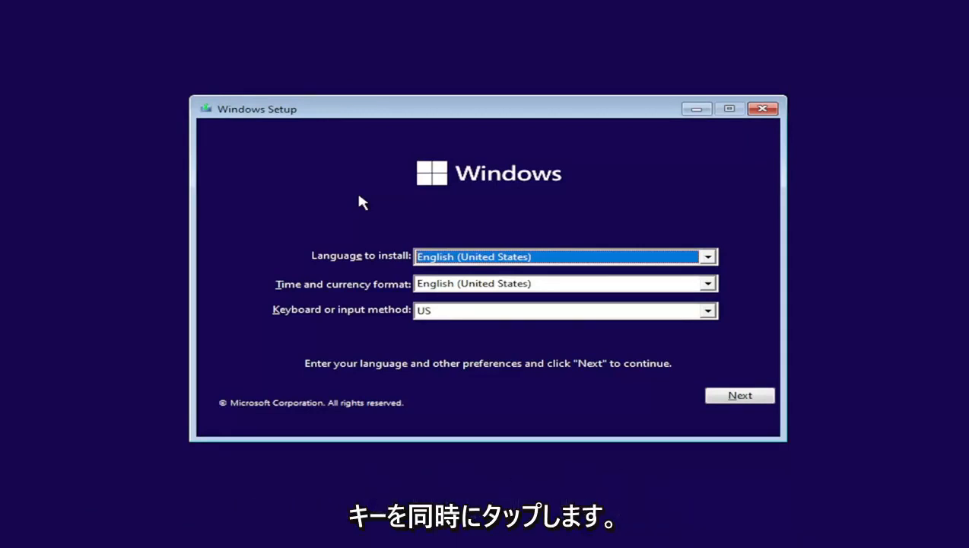
Open a command prompt over Windows Setup with Shift+F10 and start diskpart
{"action": "key", "text": "Shift+F10"}
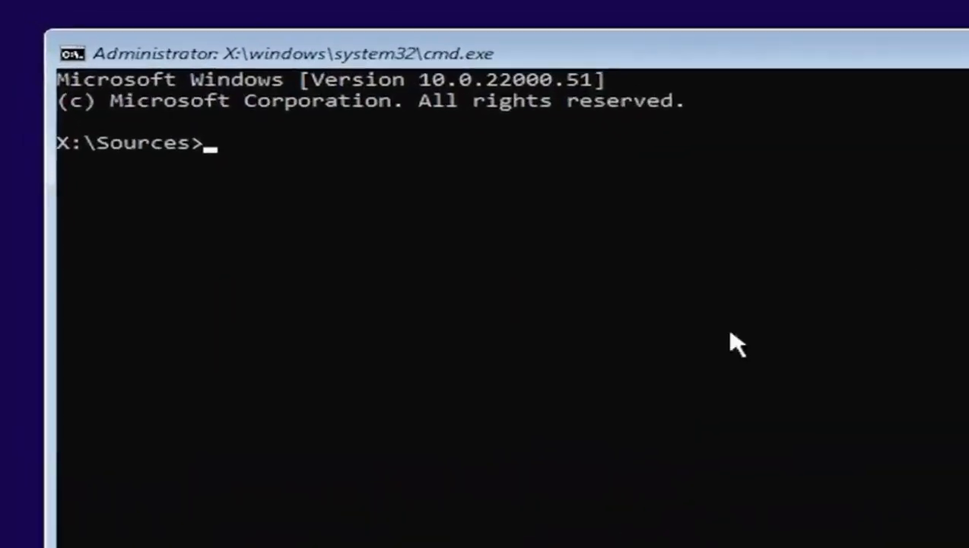
{"action": "type", "text": "d"}
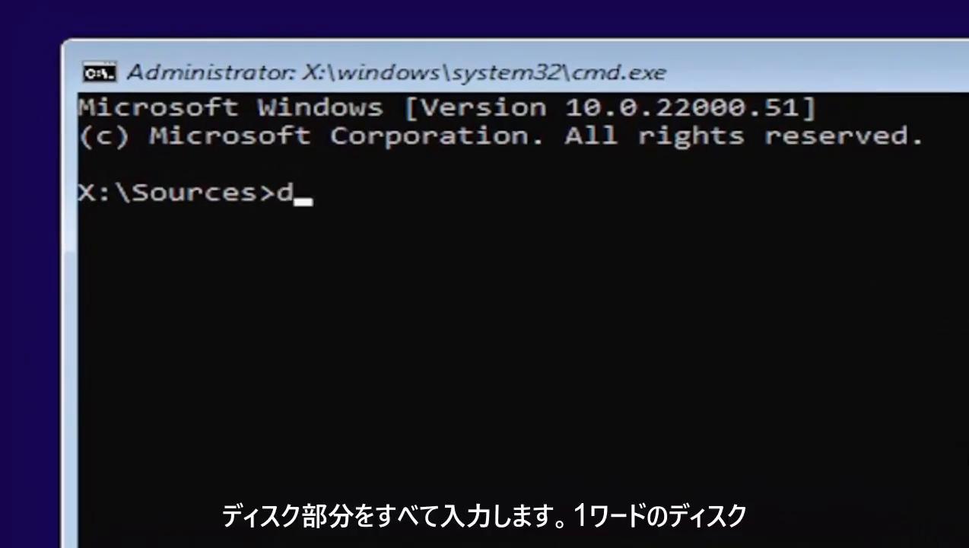
{"action": "type", "text": "isk"}
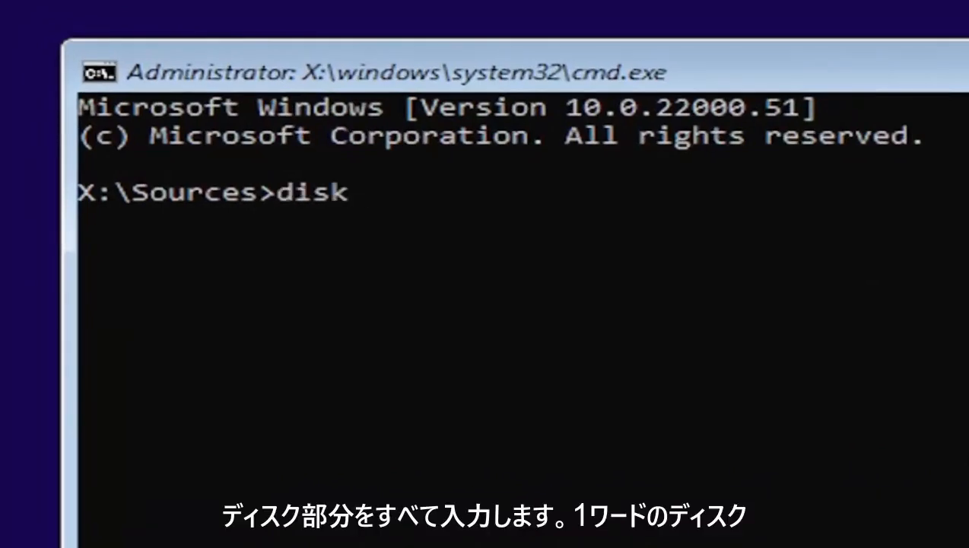
{"action": "type", "text": "part"}
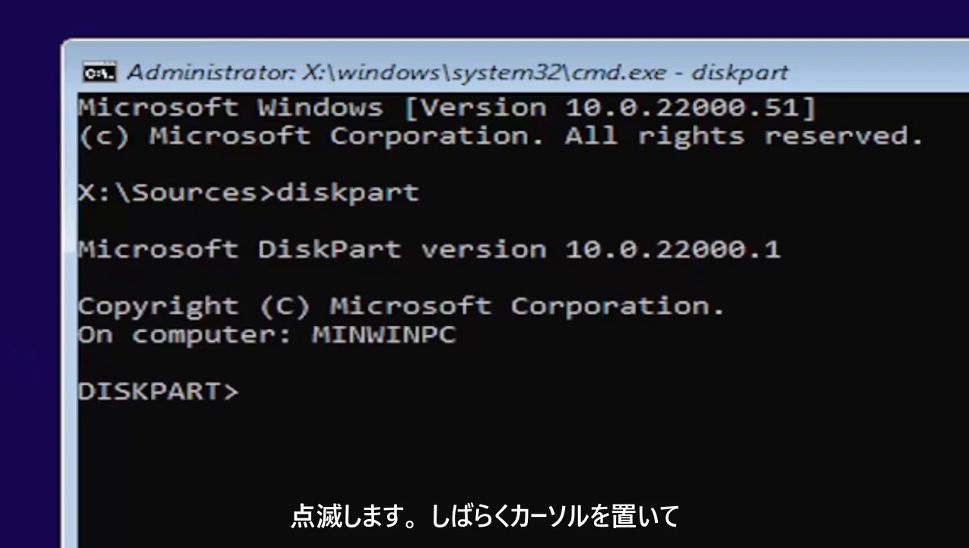
Run list volume to show volumes C, D, E and DVD-ROM F
{"action": "type", "text": "list volu"}
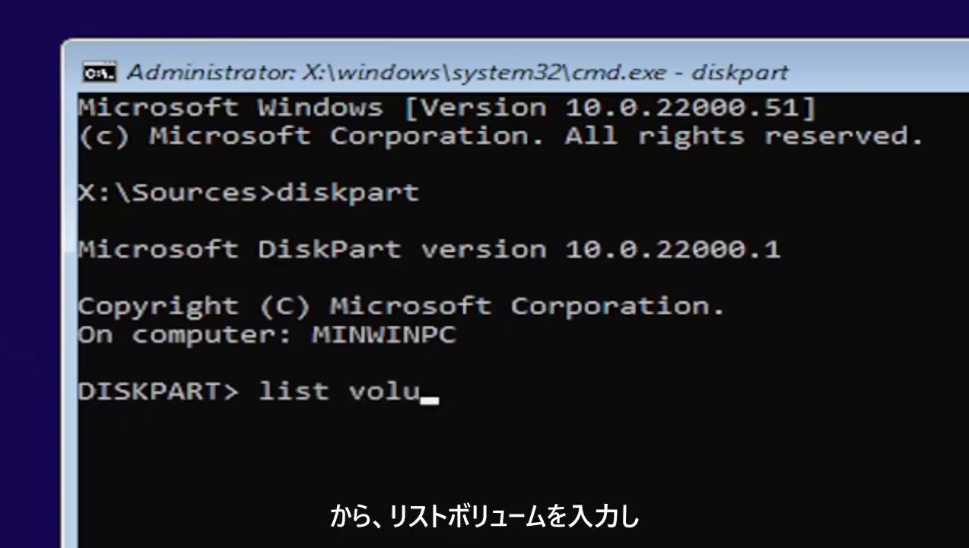
{"action": "type", "text": "me"}
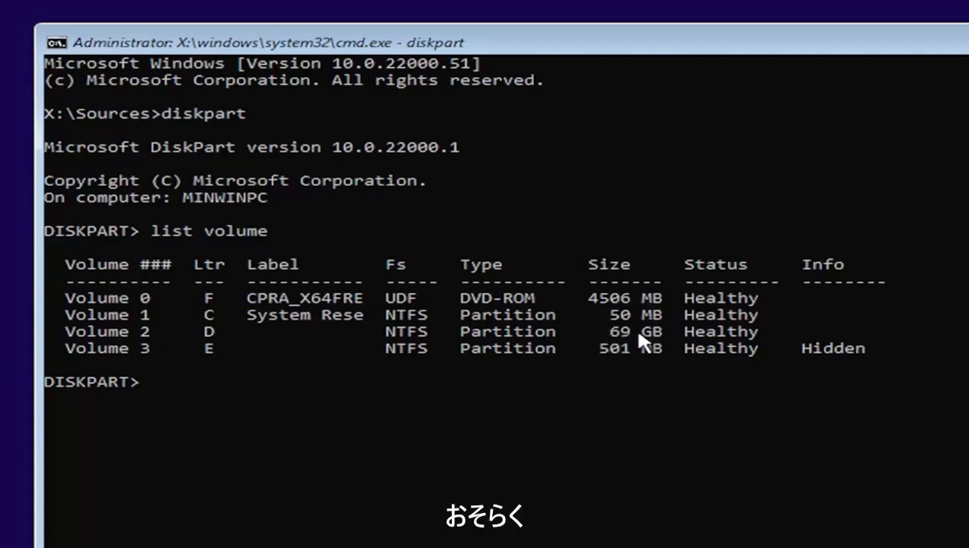
{"action": "mouse_move", "coordinate": [632, 323]}
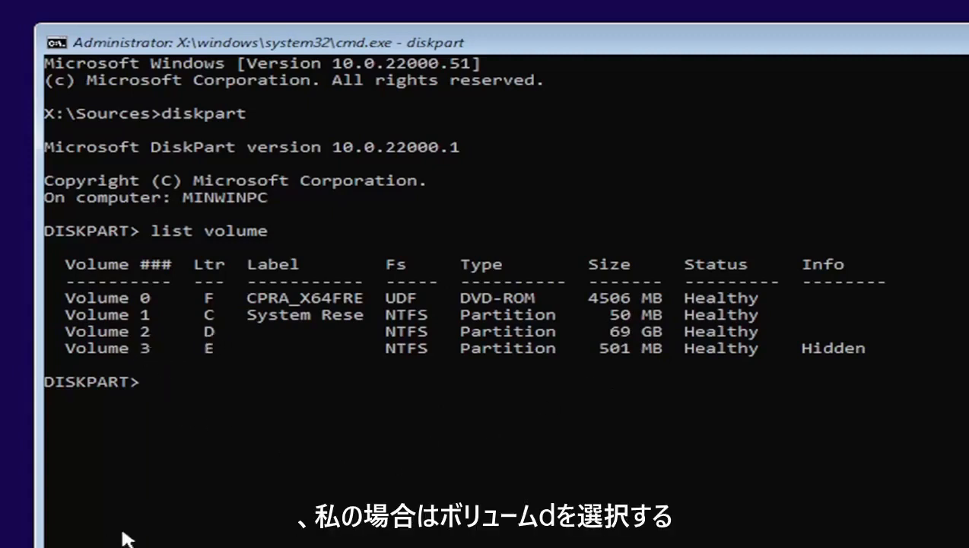
{"action": "type", "text": "cd"}
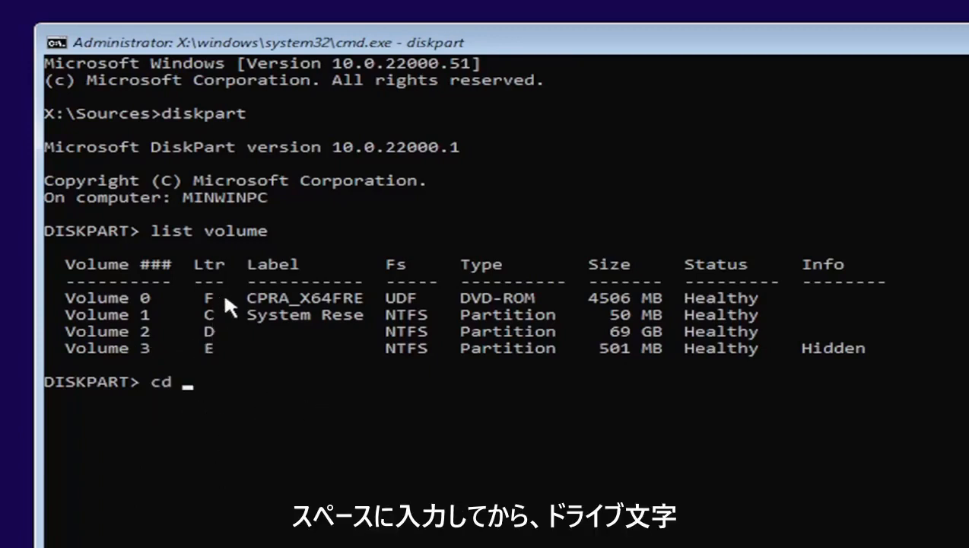
Exit DiskPart to the X:\Sources prompt and start typing the d: drive switch
{"action": "type", "text": "d"}
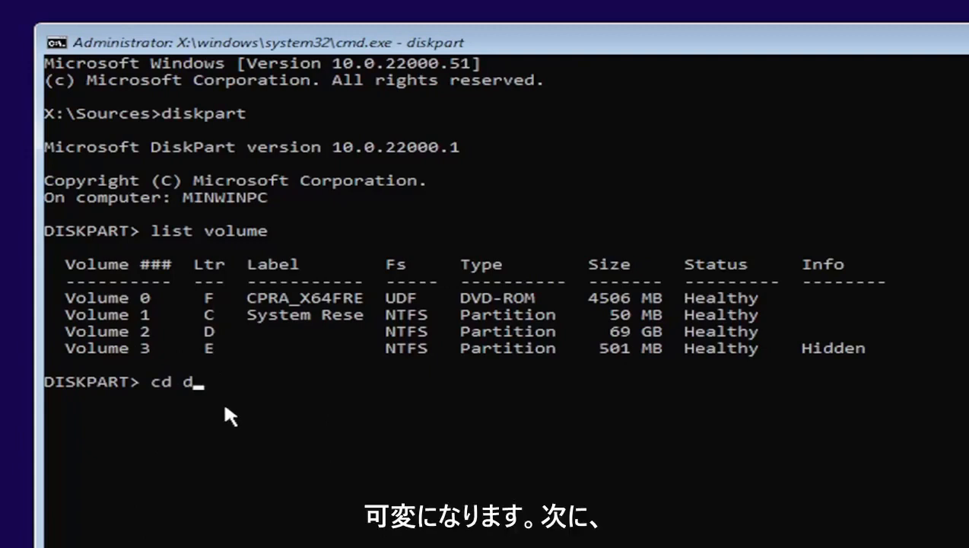
{"action": "type", "text": ":"}
{"action": "type", "text": "exit"}
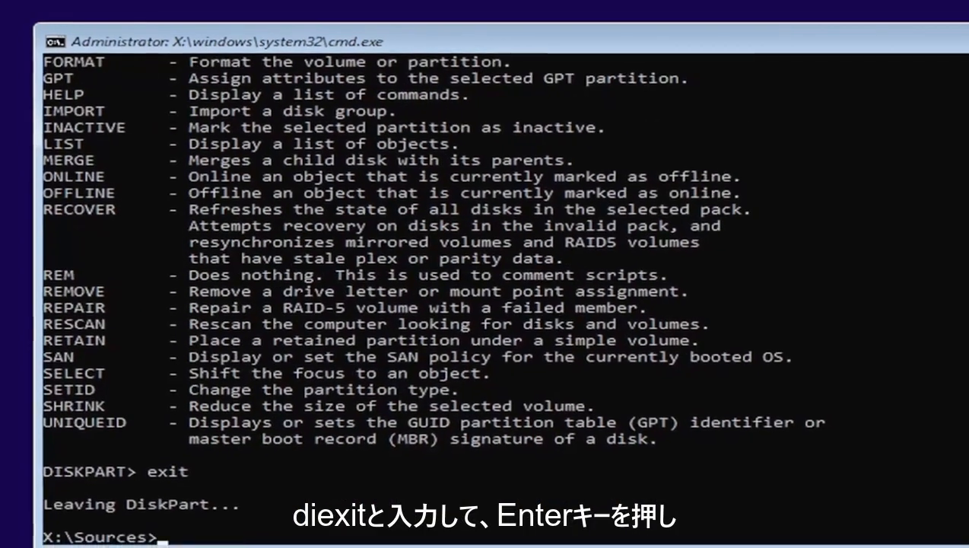
{"action": "type", "text": "d"}
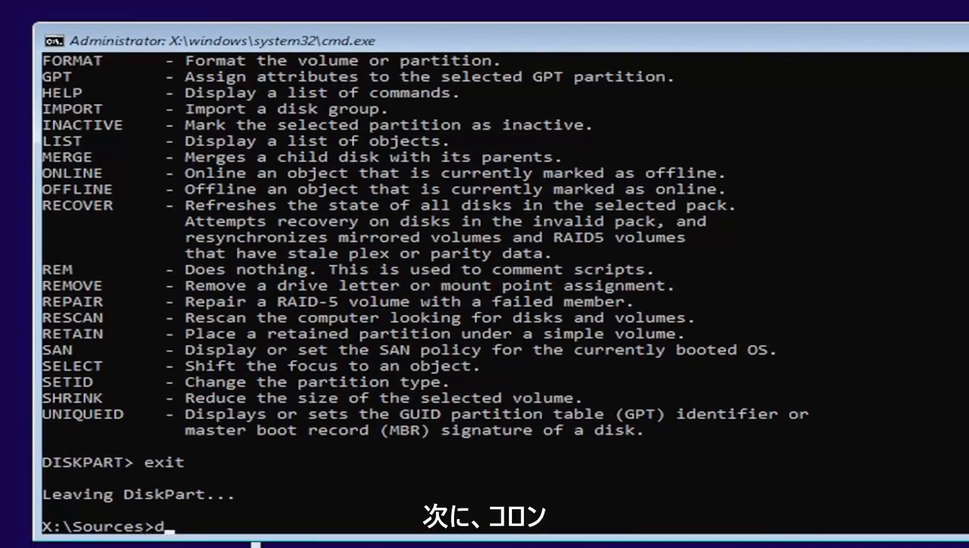
Switch to drive D, change into the Windows folder, and head into System32
{"action": "type", "text": ":"}
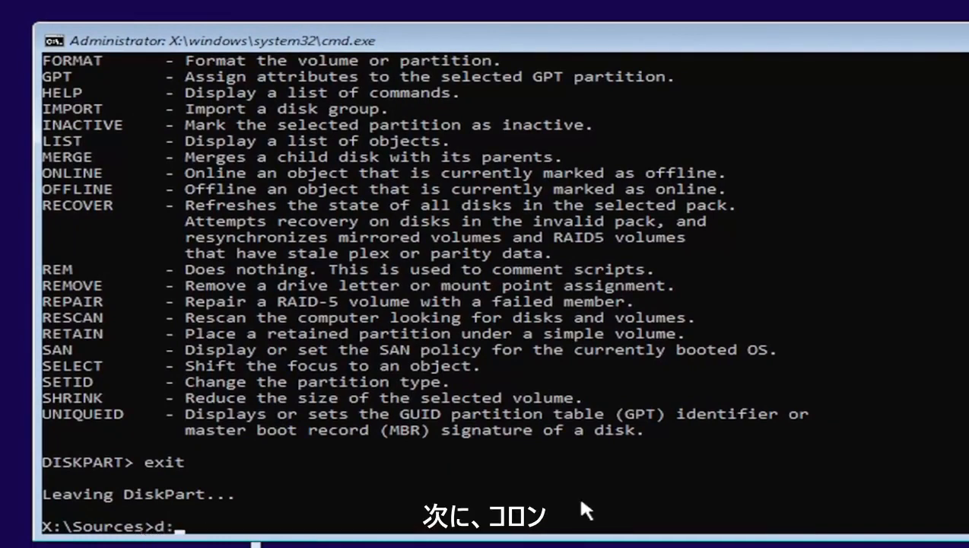
{"action": "key", "text": "enter"}
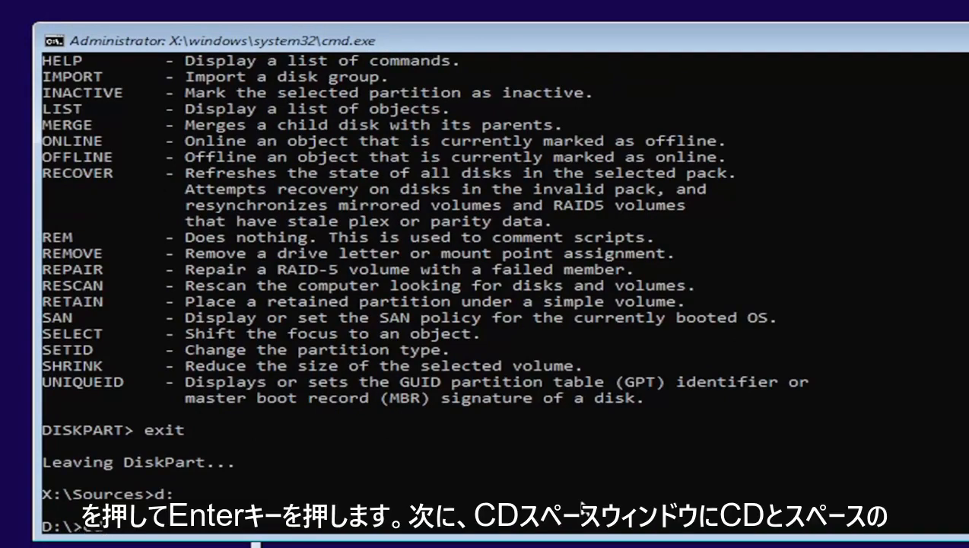
{"action": "type", "text": "cd windows"}
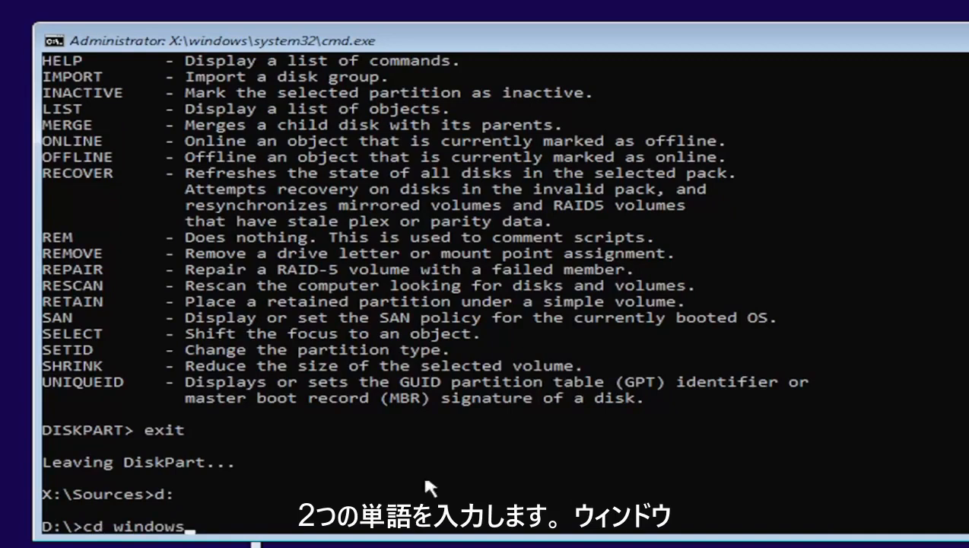
{"action": "mouse_move", "coordinate": [198, 540]}
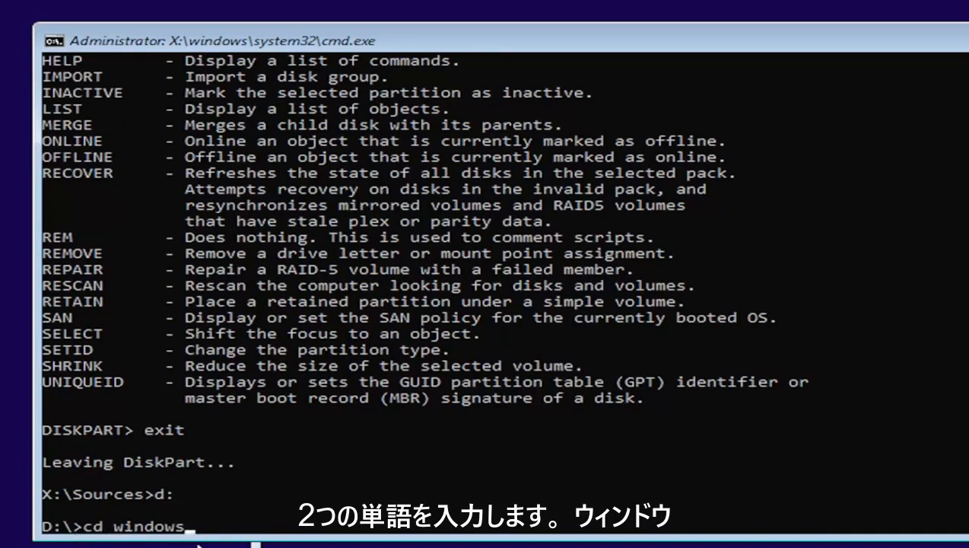
{"action": "key", "text": "enter"}
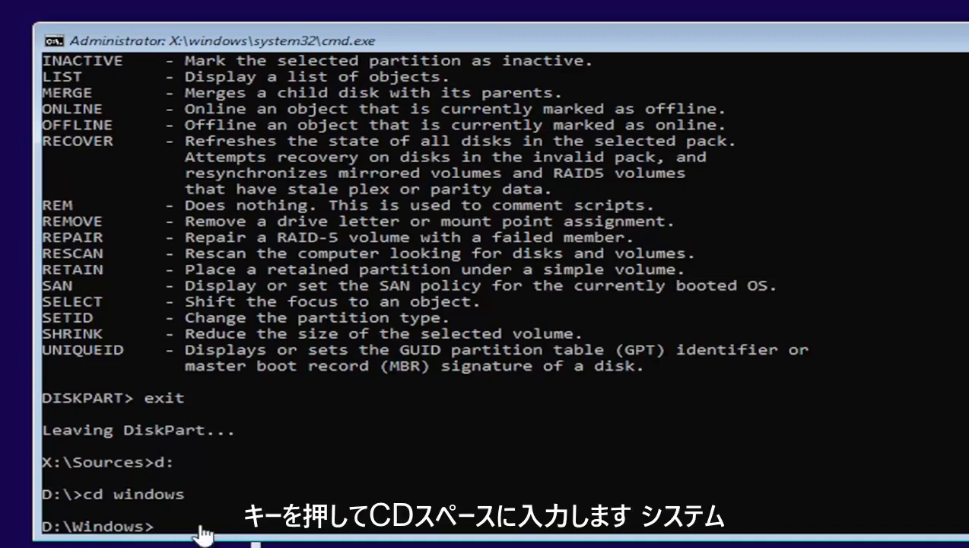
{"action": "type", "text": "cd system32"}
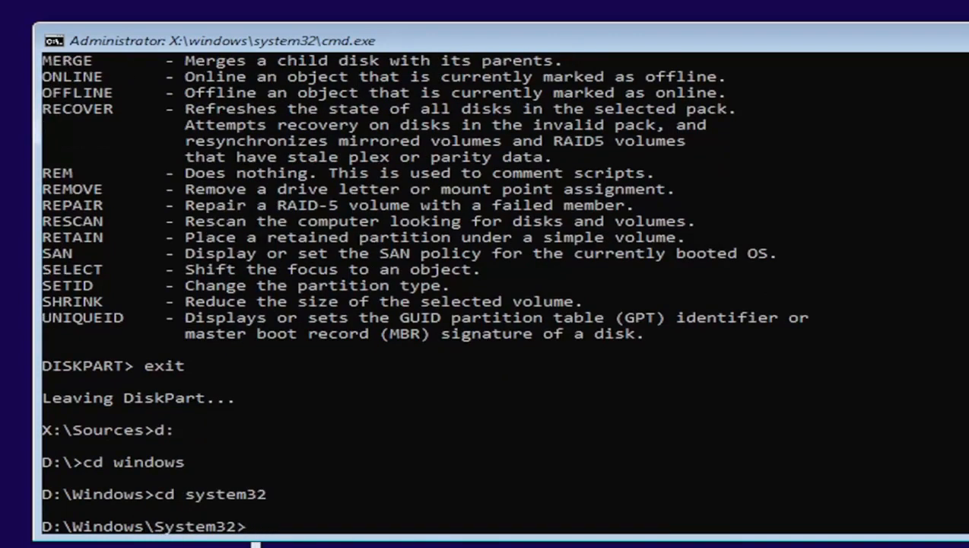
{"action": "mouse_move", "coordinate": [318, 469]}
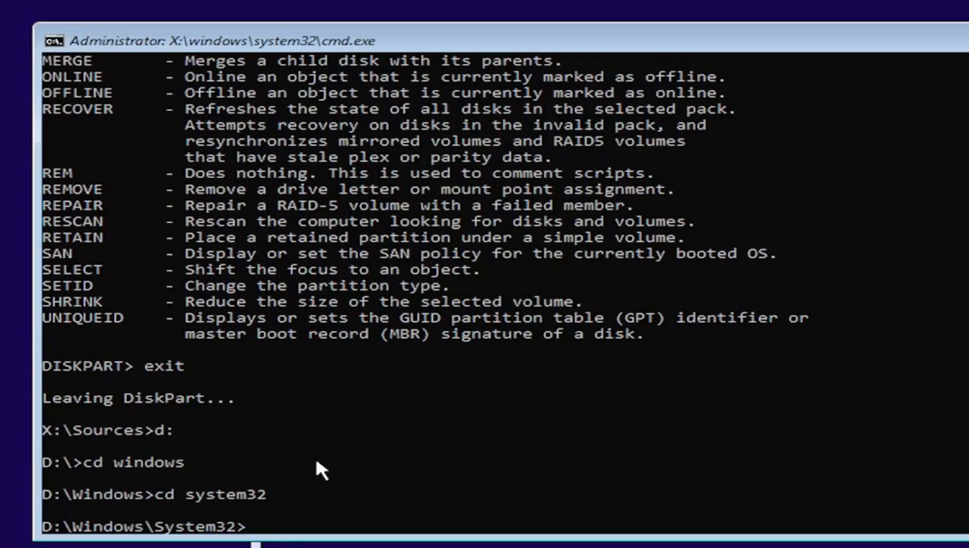
Back up utilman.exe as utilman1.exe and cmd.exe as cmd1.exe
{"action": "type", "text": "copy utilman.exe util"}
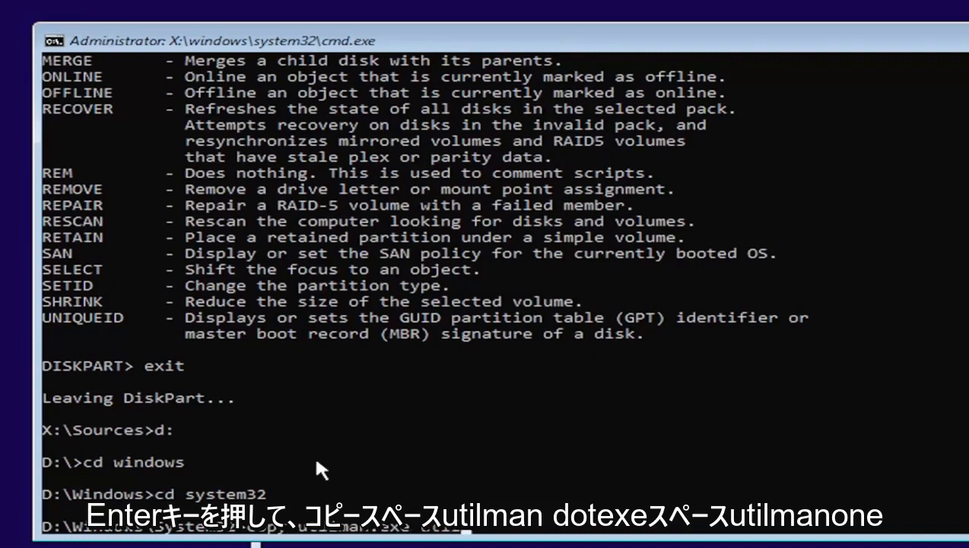
{"action": "type", "text": "copy utilman.exe utilman1"}
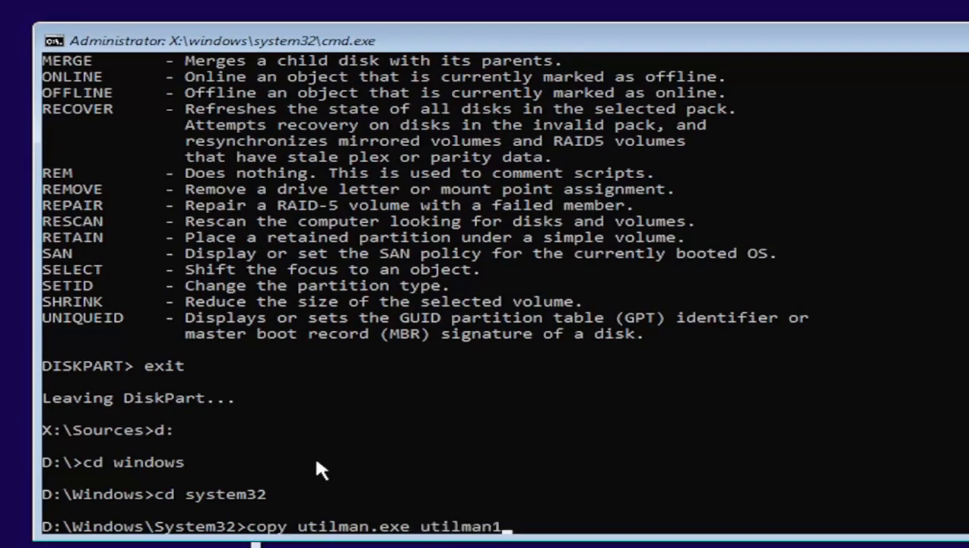
{"action": "type", "text": ".exe"}
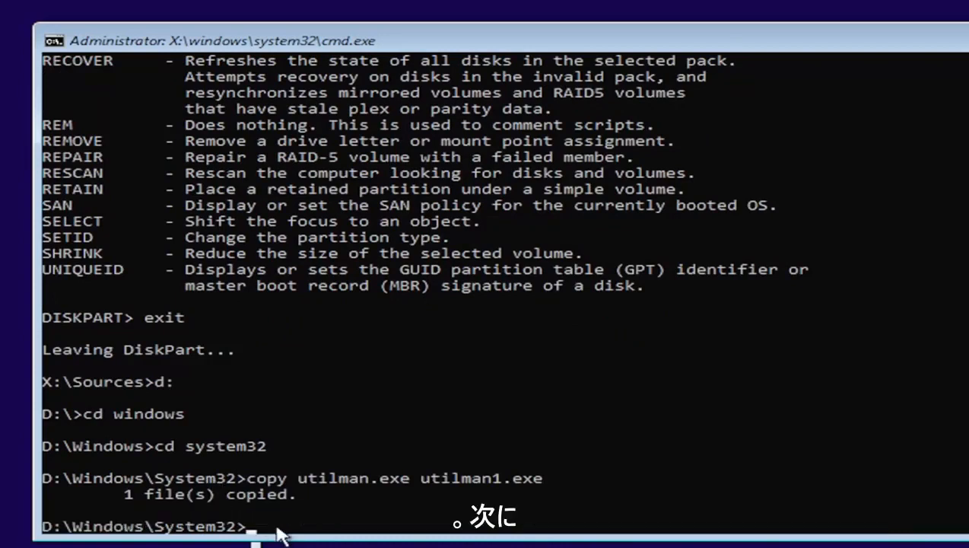
{"action": "type", "text": "copy cmd.exe cmd1.exe"}
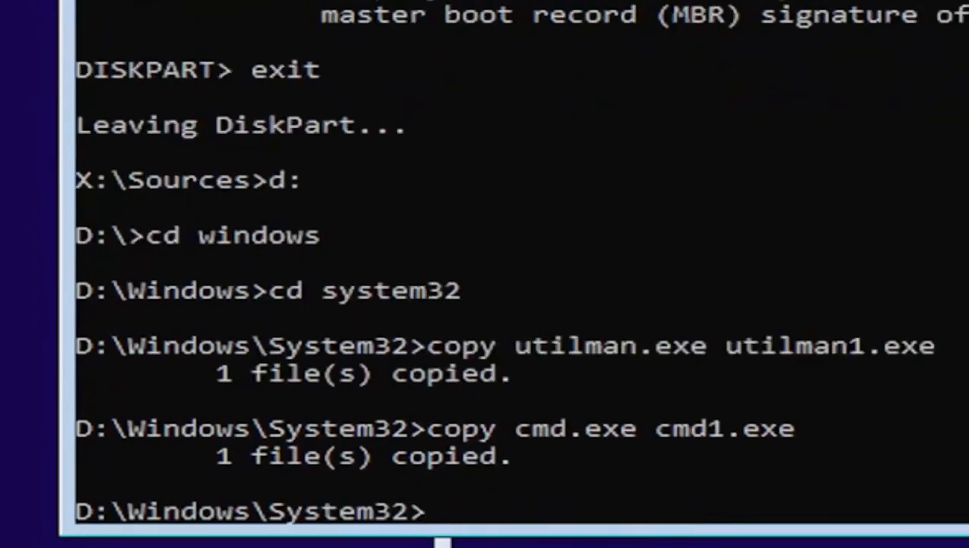
{"action": "type", "text": "del utilman.exe"}
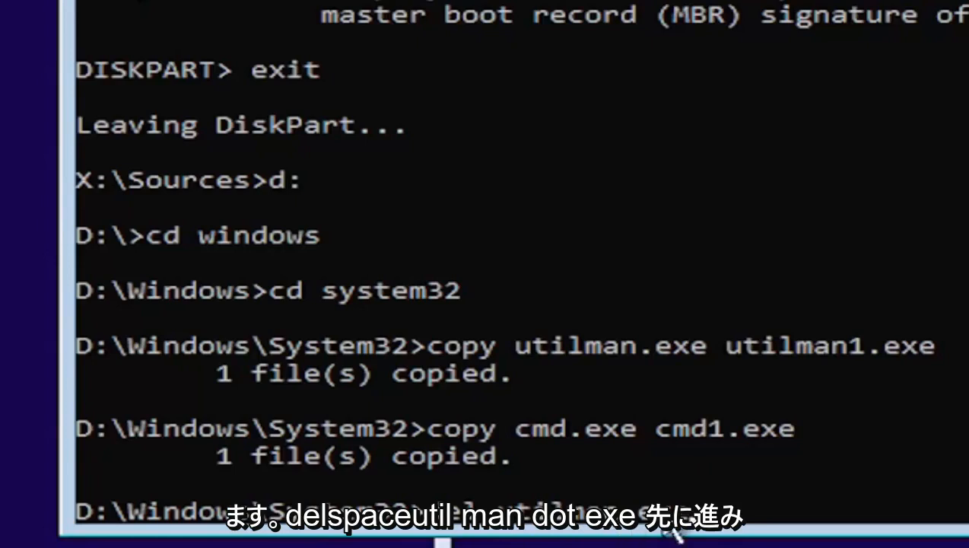
Delete utilman.exe and rename cmd.exe to utilman.exe
{"action": "type", "text": "del utilman.exe"}
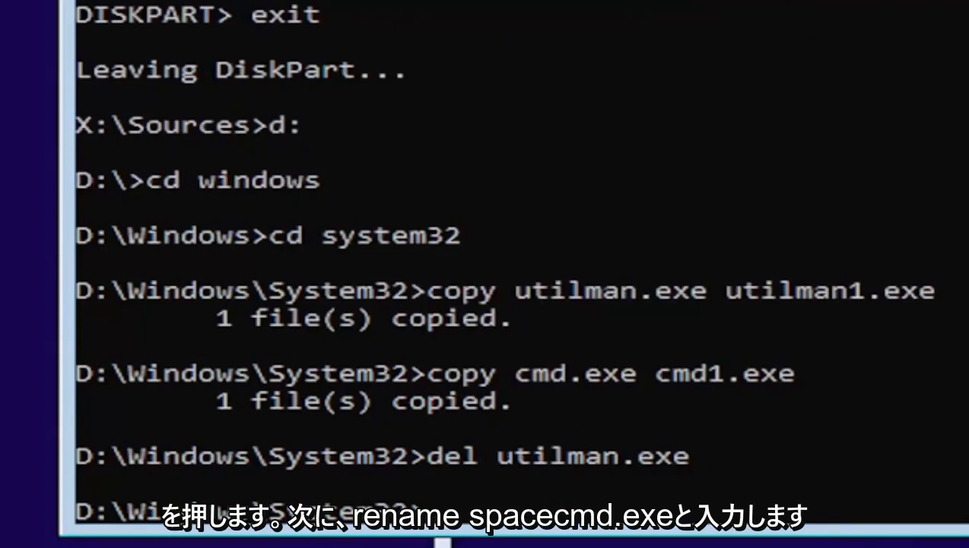
{"action": "type", "text": "renam"}
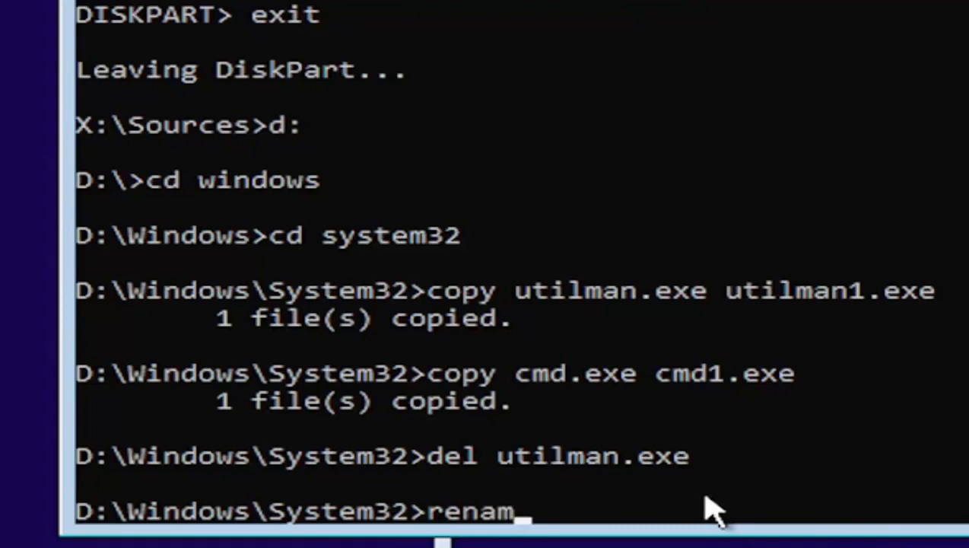
{"action": "type", "text": "e"}
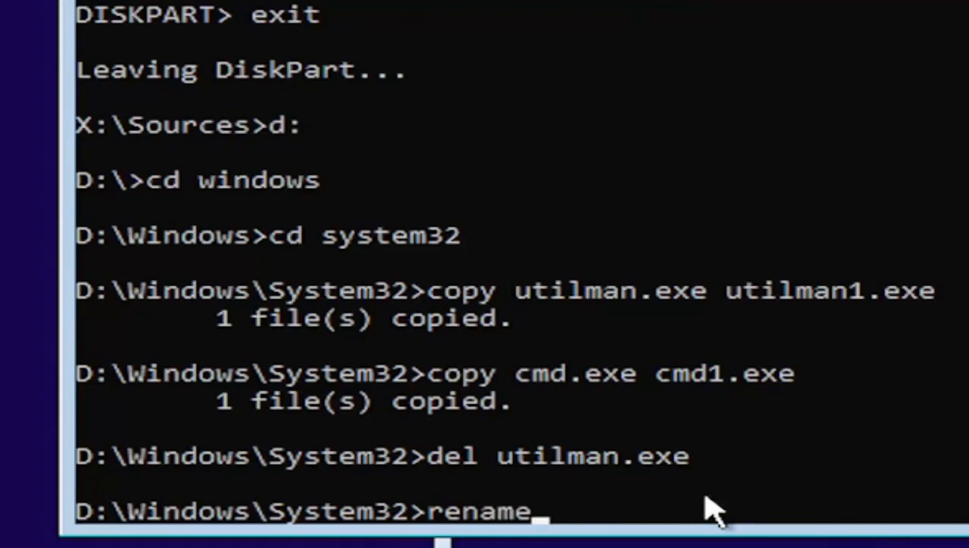
{"action": "type", "text": "cmd.e"}
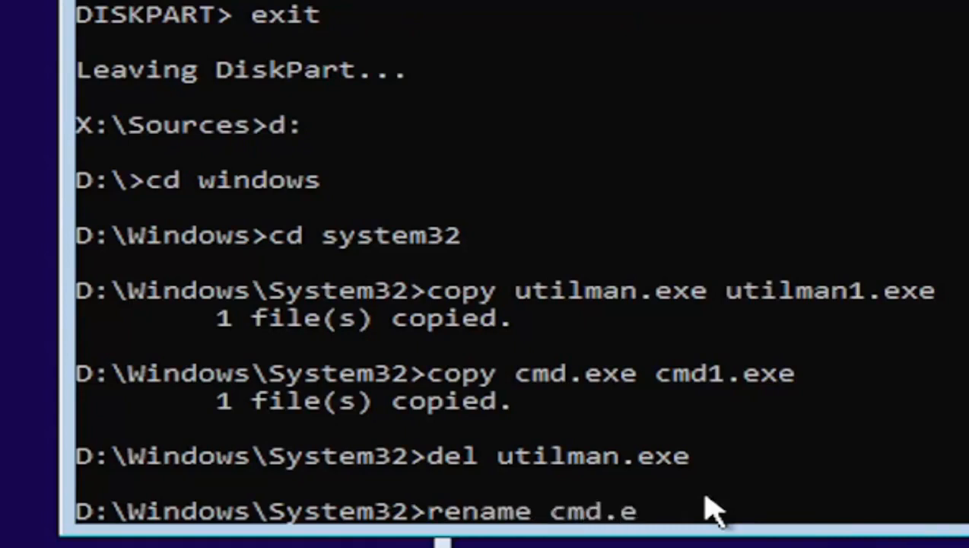
{"action": "type", "text": "xe utilman.exe"}
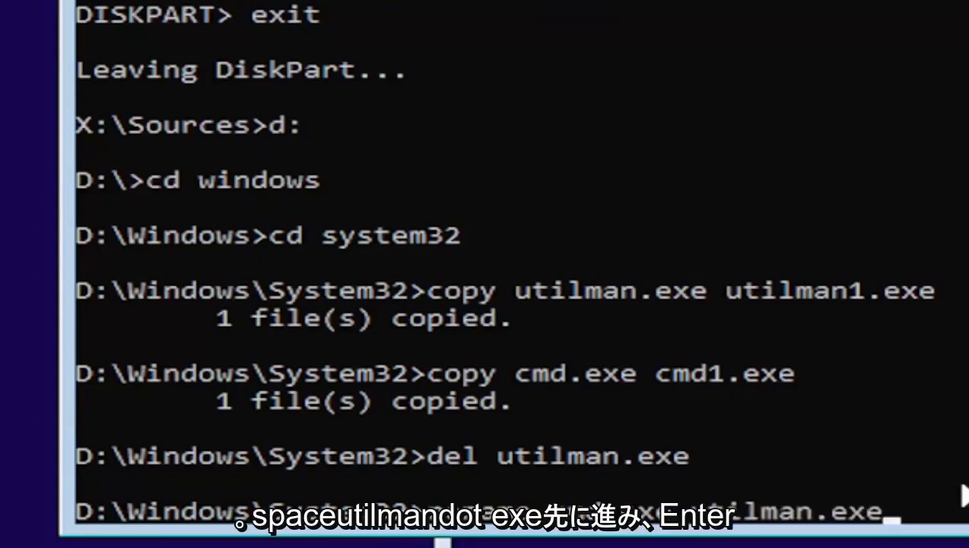
{"action": "key", "text": "Enter"}
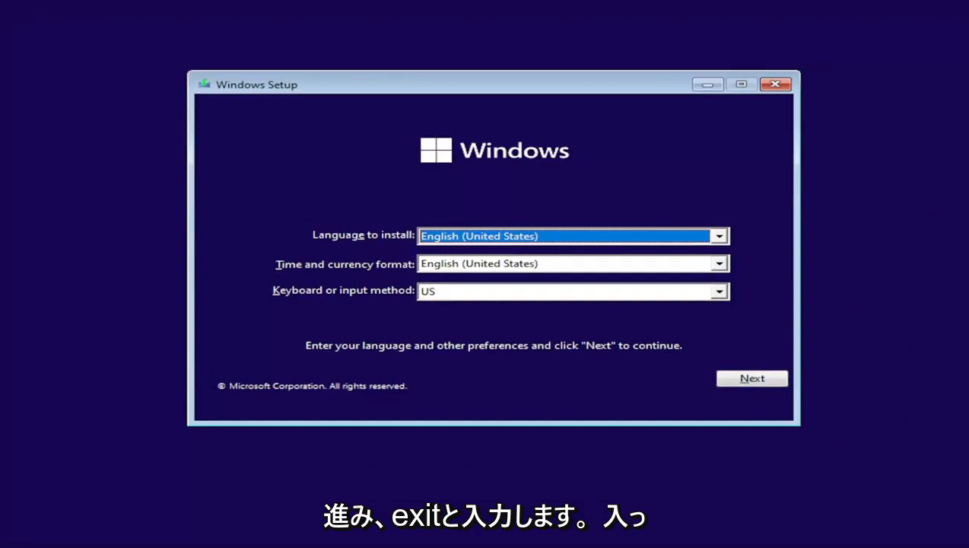
{"action": "mouse_move", "coordinate": [776, 91]}
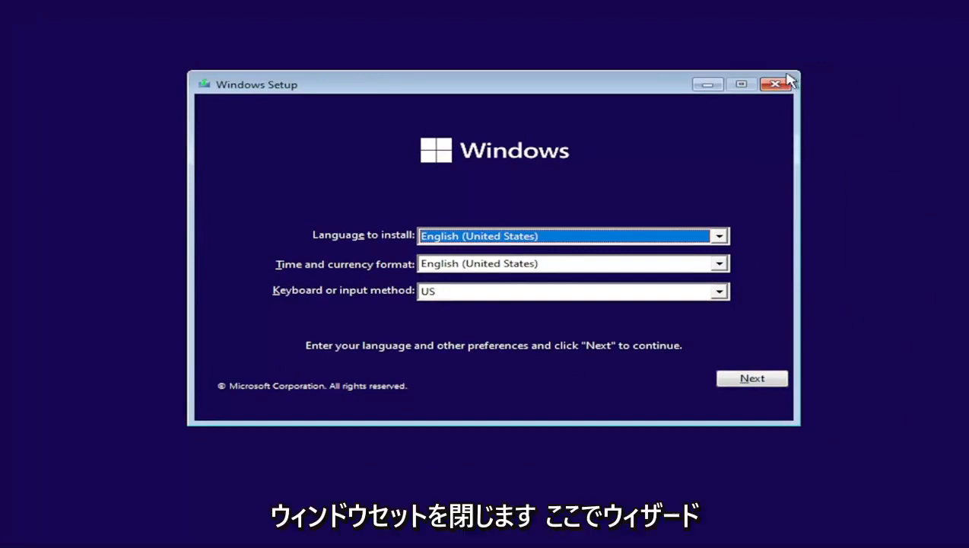
Close the Windows Setup wizard and confirm cancelling the installation
{"action": "left_click", "coordinate": [773, 83]}
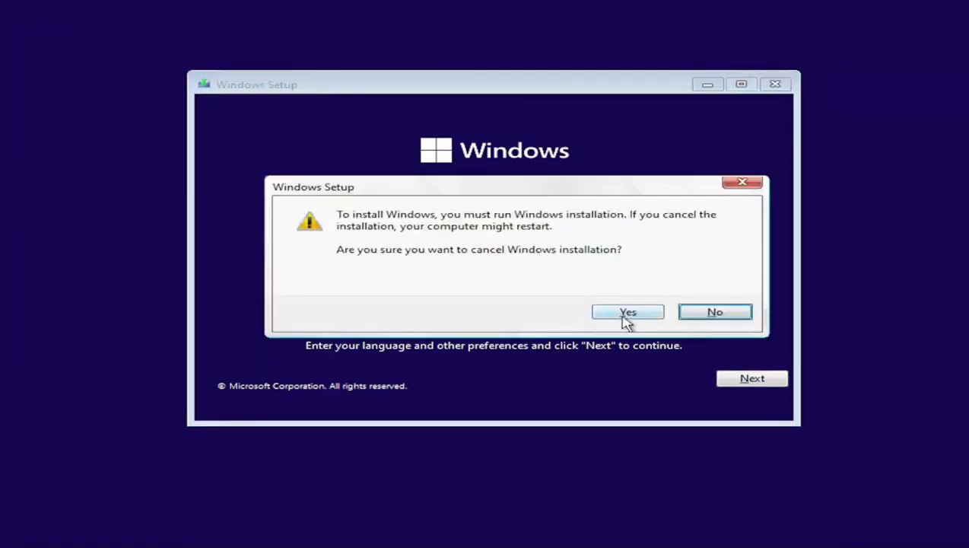
{"action": "left_click", "coordinate": [628, 312]}
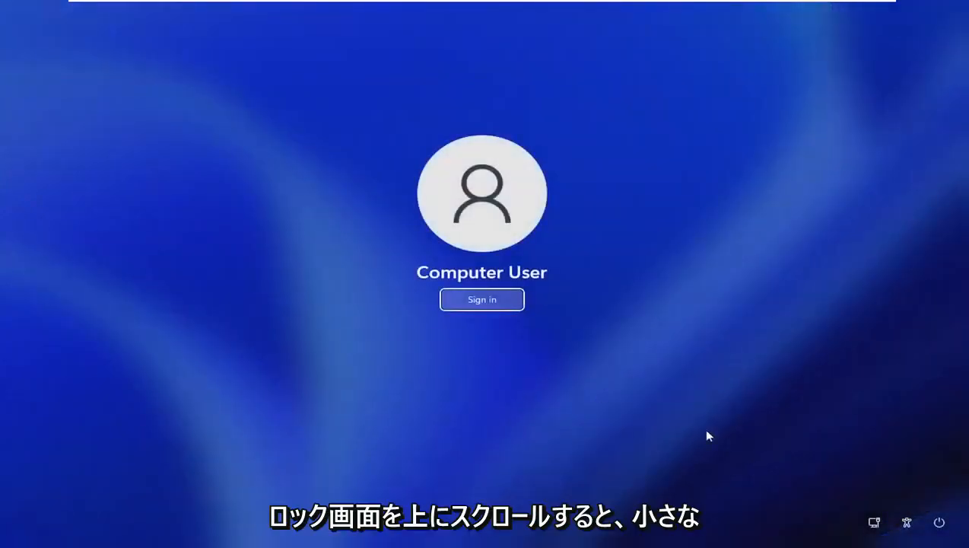
{"action": "mouse_move", "coordinate": [906, 524]}
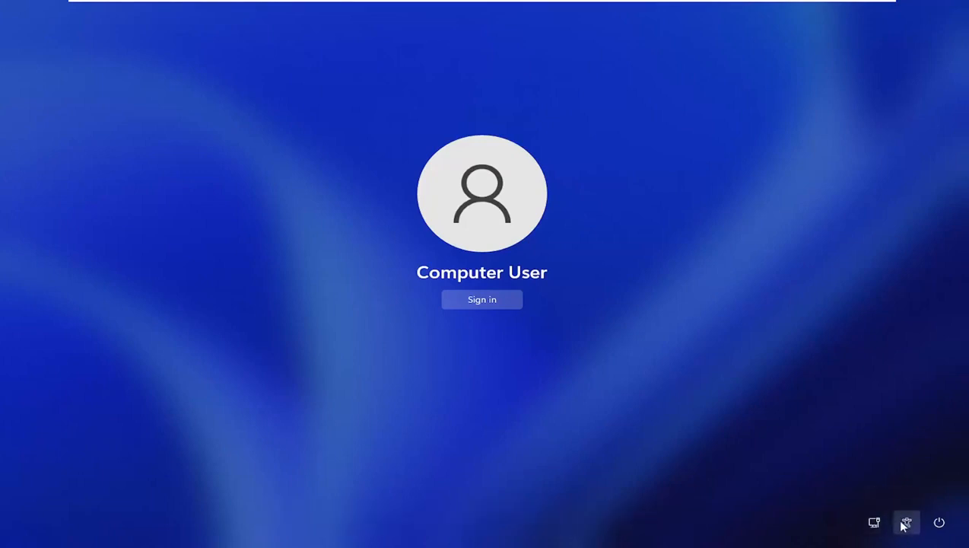
{"action": "mouse_move", "coordinate": [748, 350]}
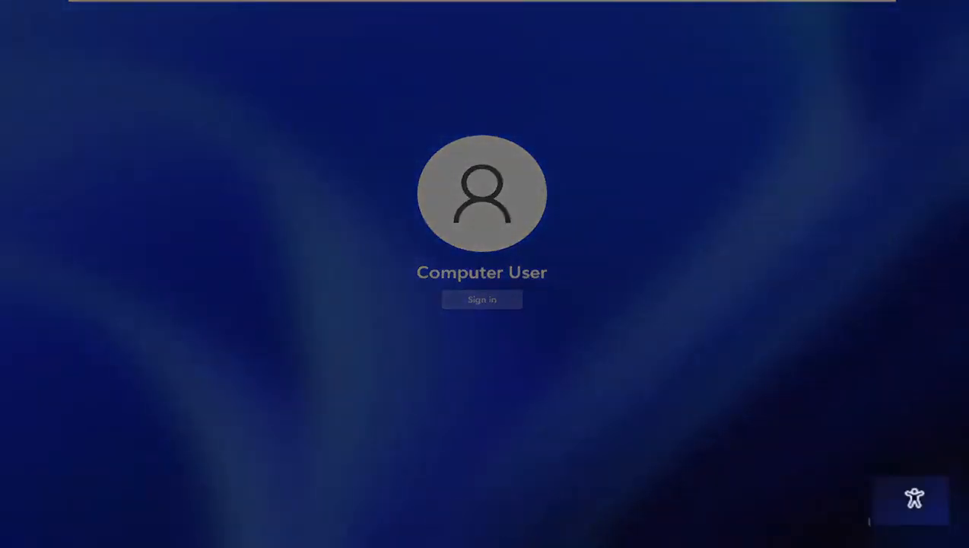
Trigger the Accessibility icon on the Windows 11 lock screen
{"action": "left_click", "coordinate": [482, 299]}
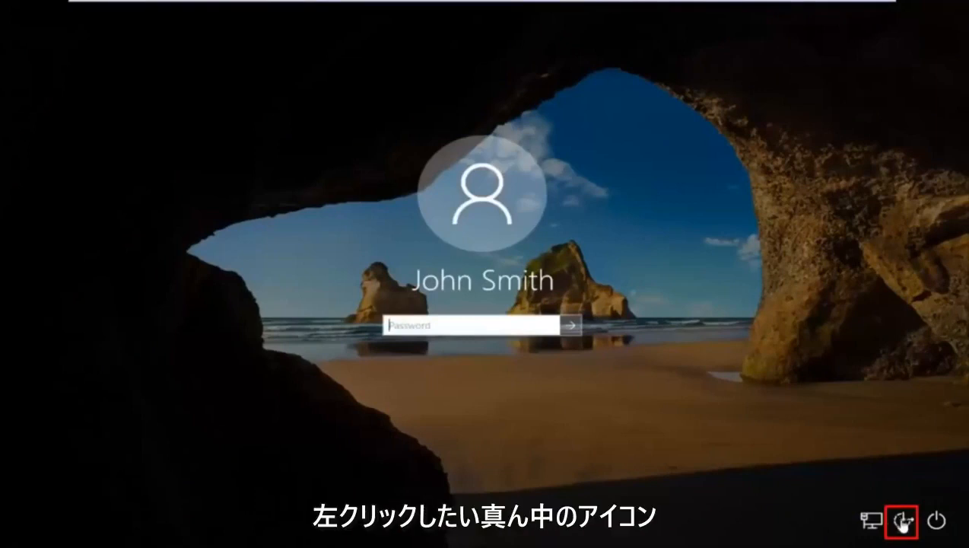
Click Ease of Access on the sign-in screen to launch the swapped command prompt
{"action": "left_click", "coordinate": [882, 521]}
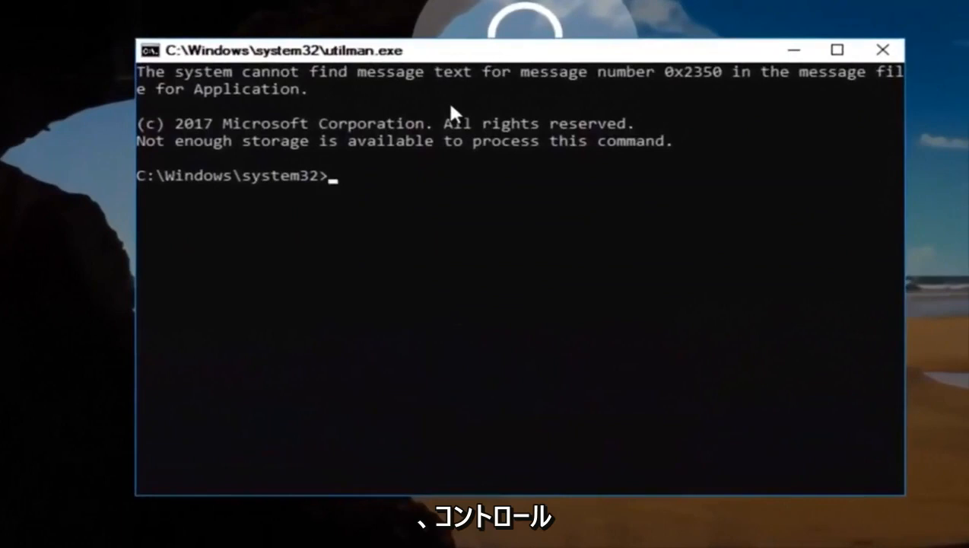
Run control userpasswords2 to open User Accounts listing John Smith
{"action": "type", "text": "control"}
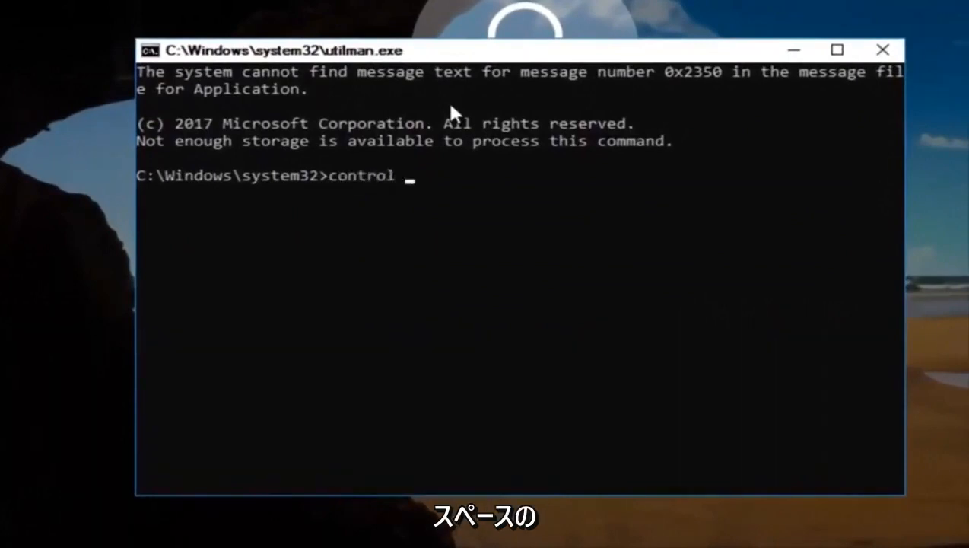
{"action": "type", "text": "userp"}
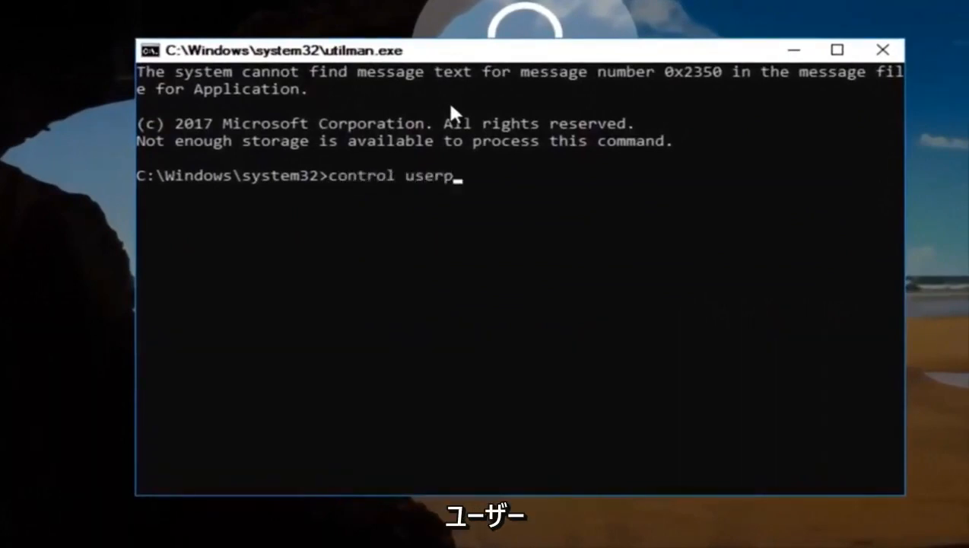
{"action": "type", "text": "asswords"}
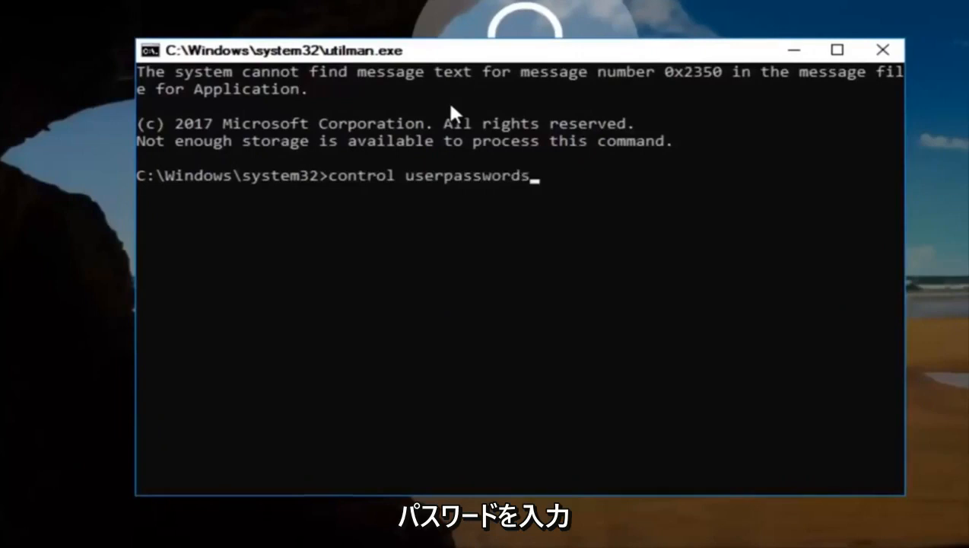
{"action": "type", "text": "2"}
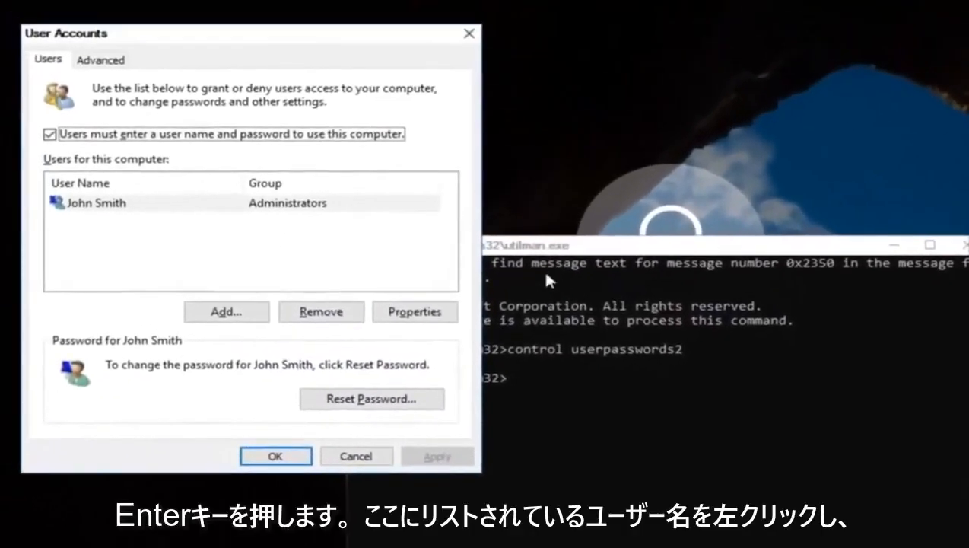
Reset John Smith's administrator password to a new confirmed one, then close User Accounts
{"action": "left_click", "coordinate": [96, 203]}
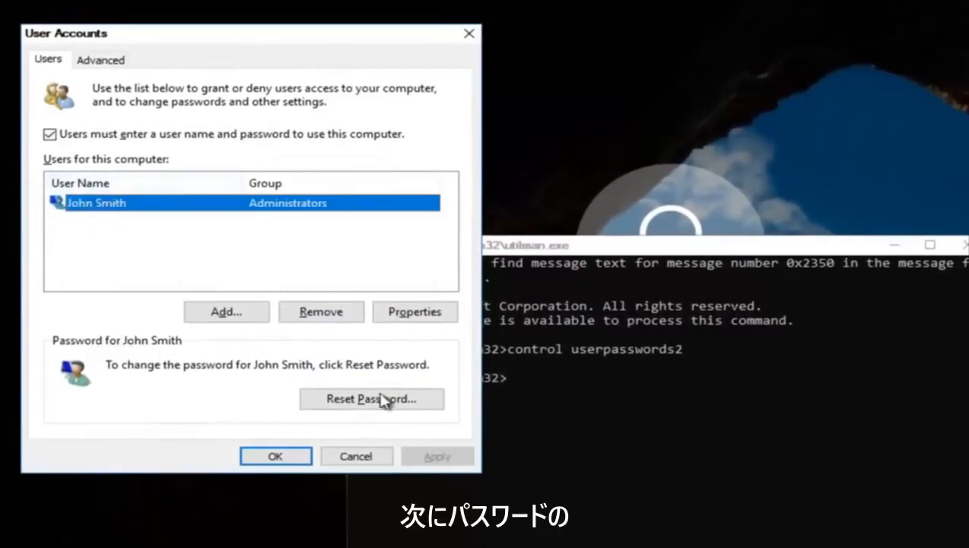
{"action": "left_click", "coordinate": [372, 399]}
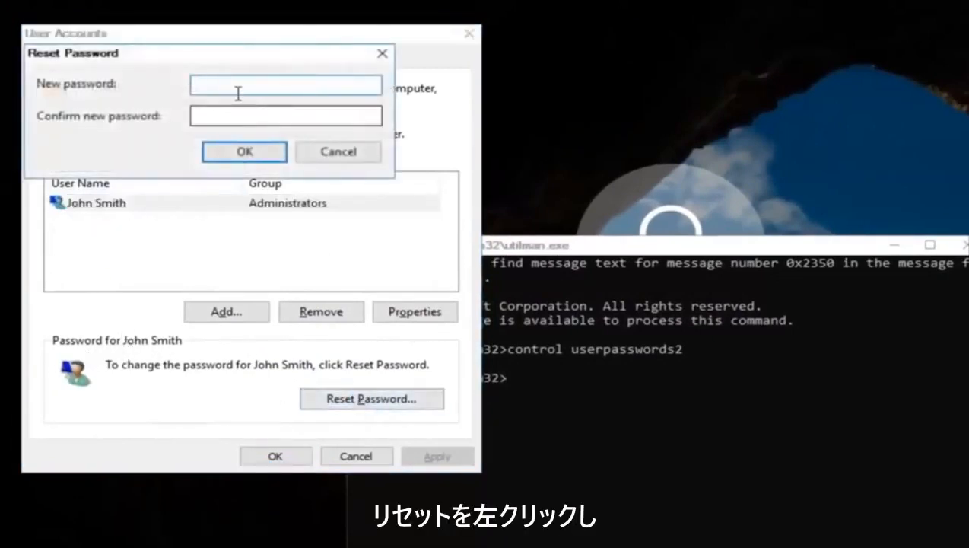
{"action": "left_click", "coordinate": [285, 85]}
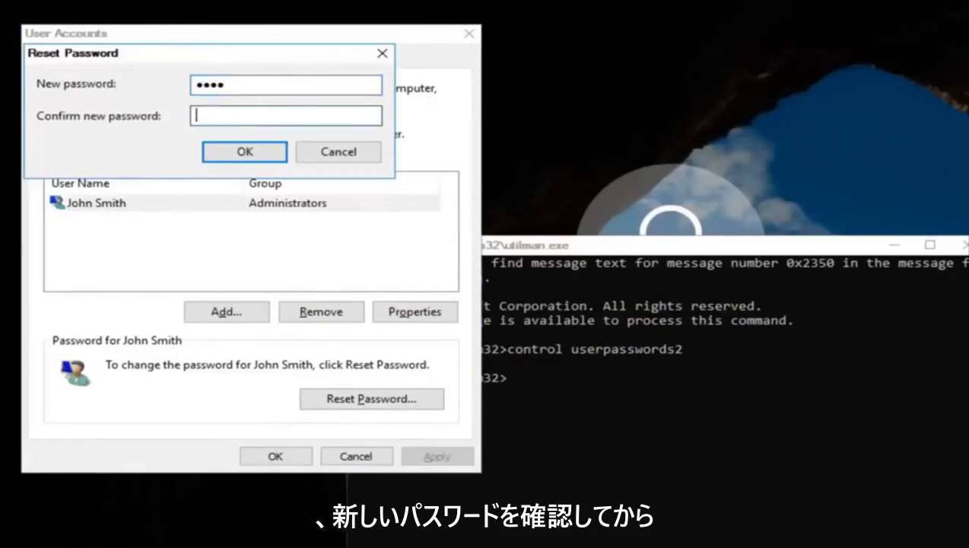
{"action": "left_click", "coordinate": [244, 151]}
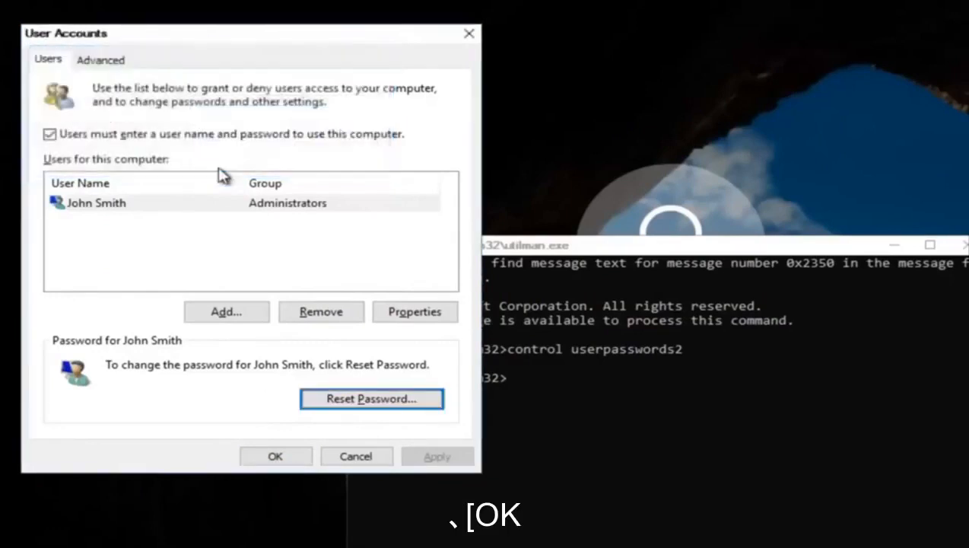
{"action": "left_click", "coordinate": [275, 456]}
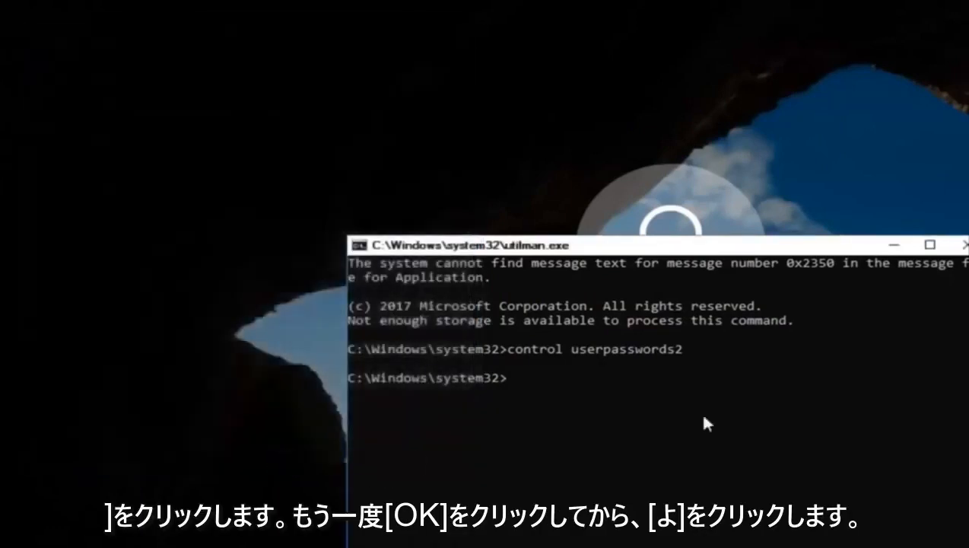